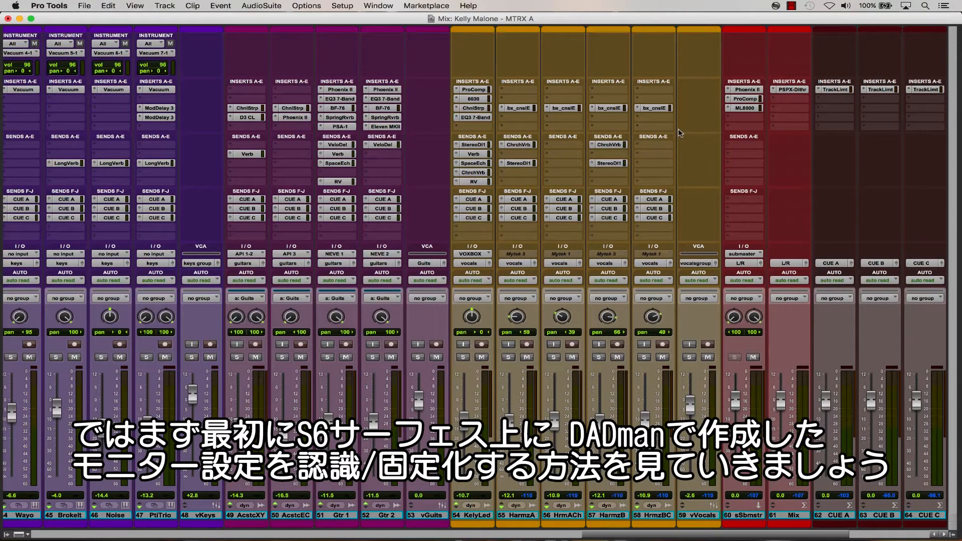
# - Bring up the S6 surface binding options and go to the control room monitoring page
pyautogui.click(775, 6)
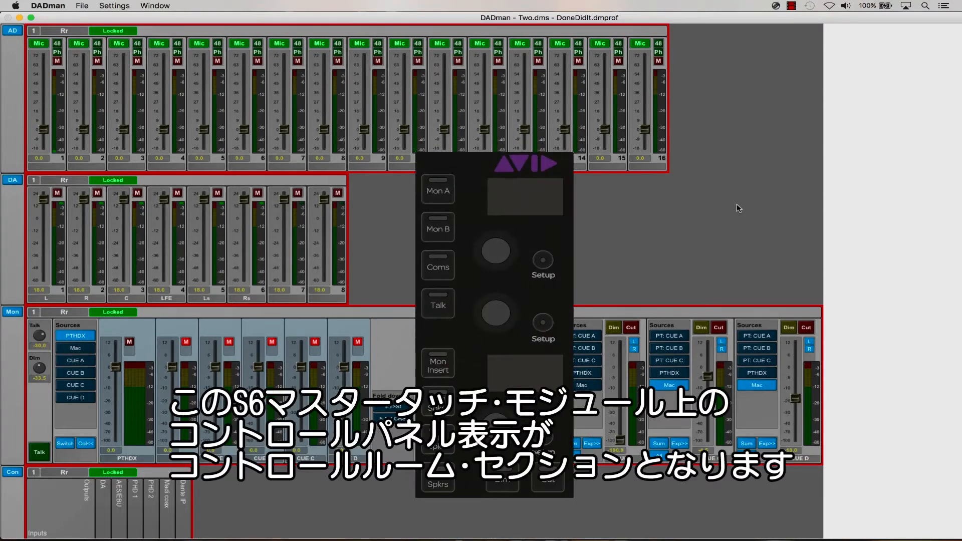
pyautogui.moveTo(780, 6)
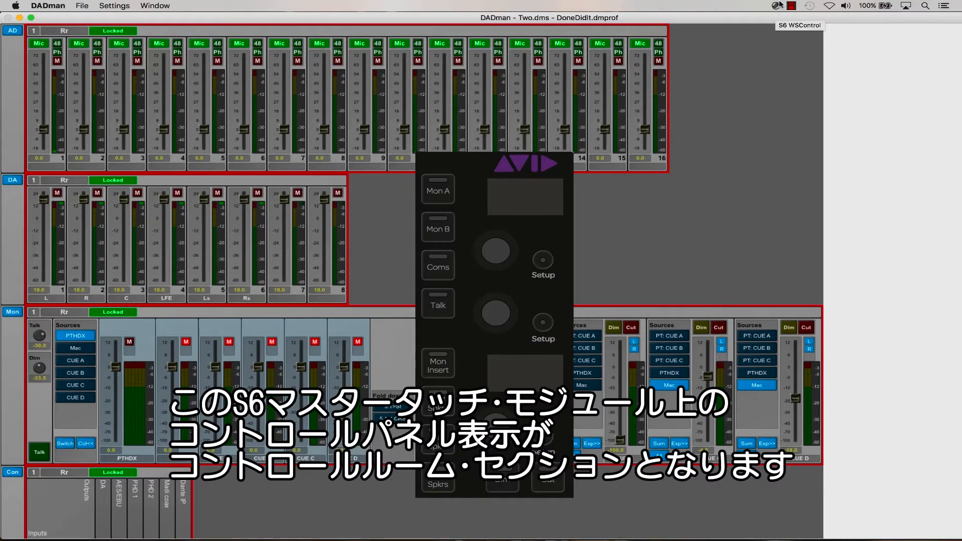
pyautogui.click(775, 6)
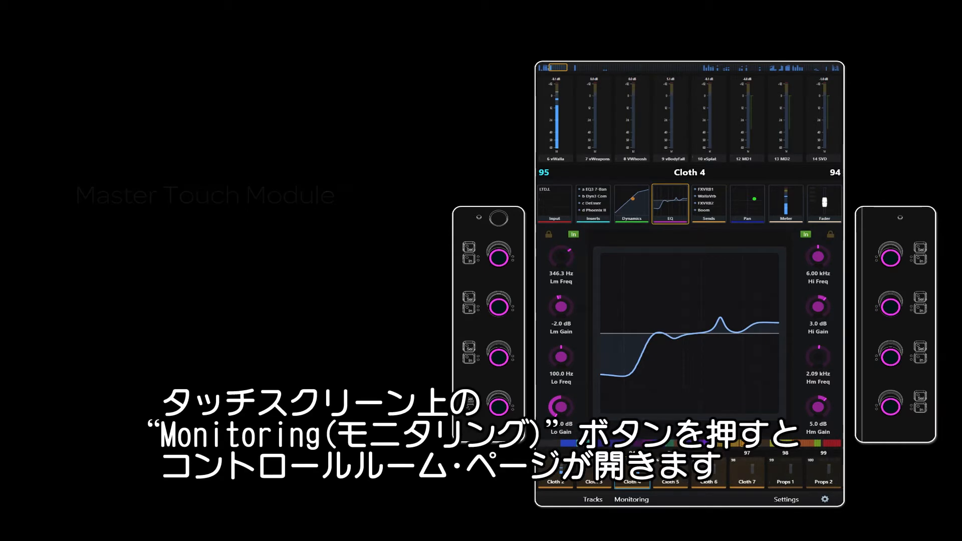
pyautogui.click(631, 499)
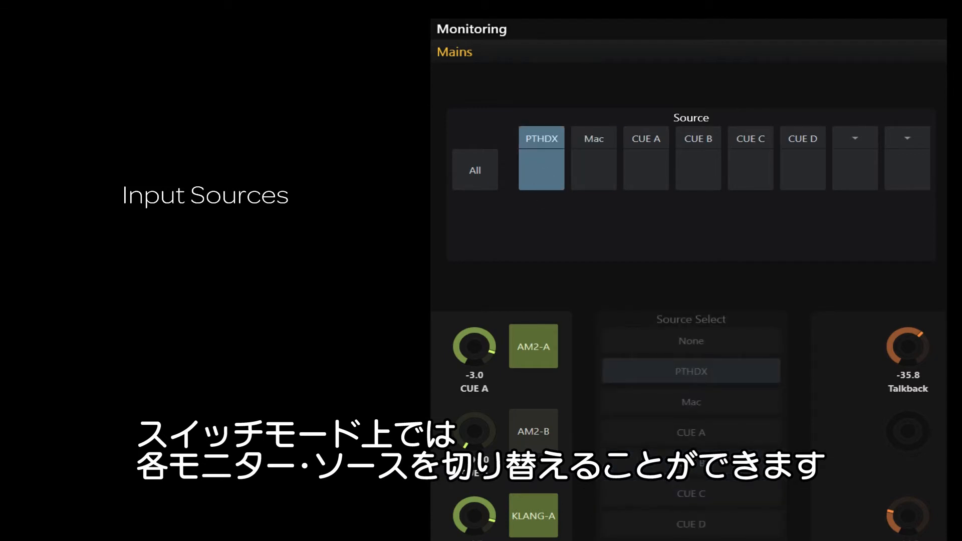
# - Make Mac the summed Mains source, try All, and raise talkback to -30.0
pyautogui.click(593, 157)
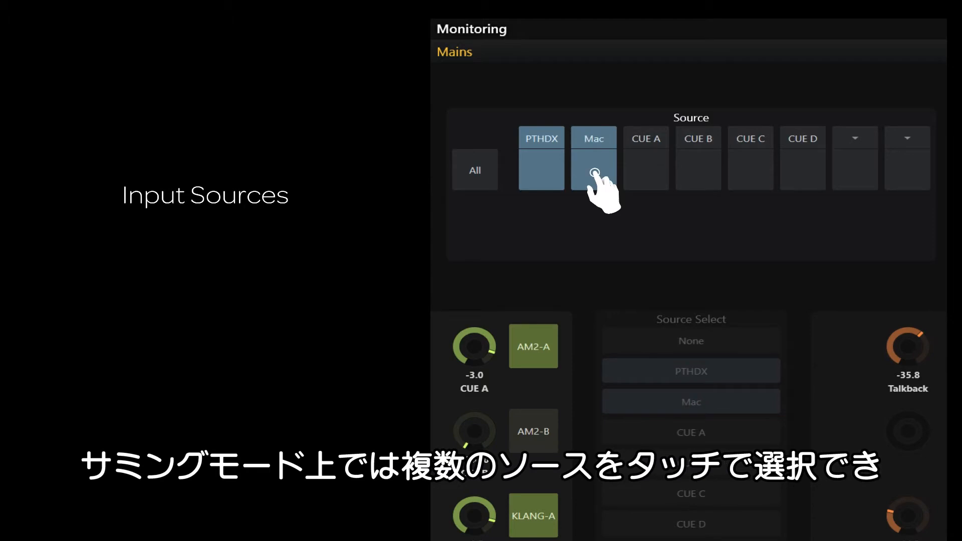
pyautogui.click(593, 158)
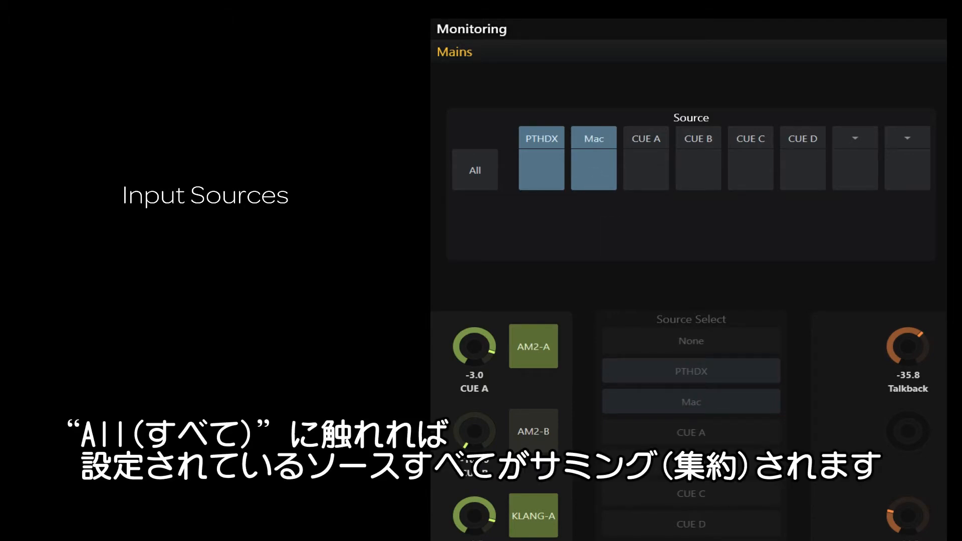
pyautogui.click(474, 170)
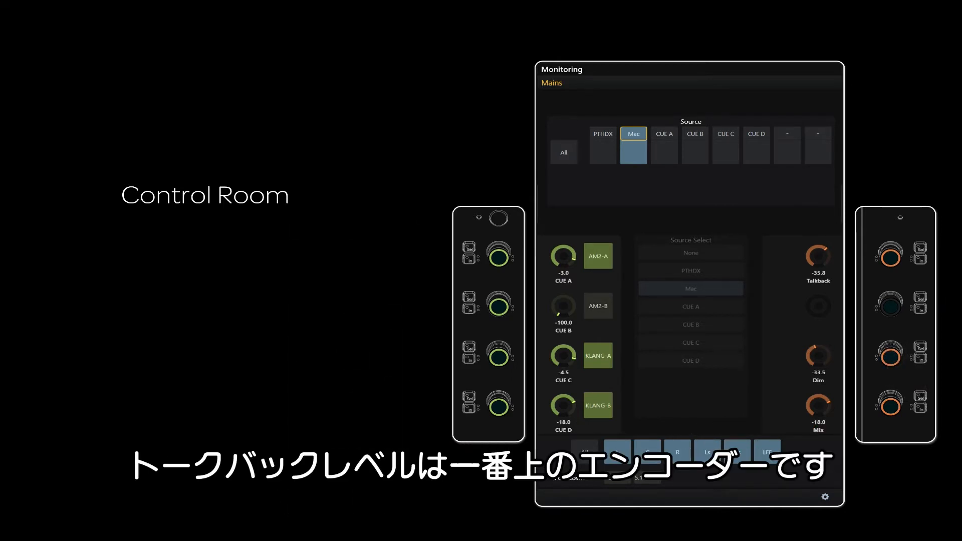
pyautogui.moveTo(889, 256); pyautogui.dragTo(889, 246)
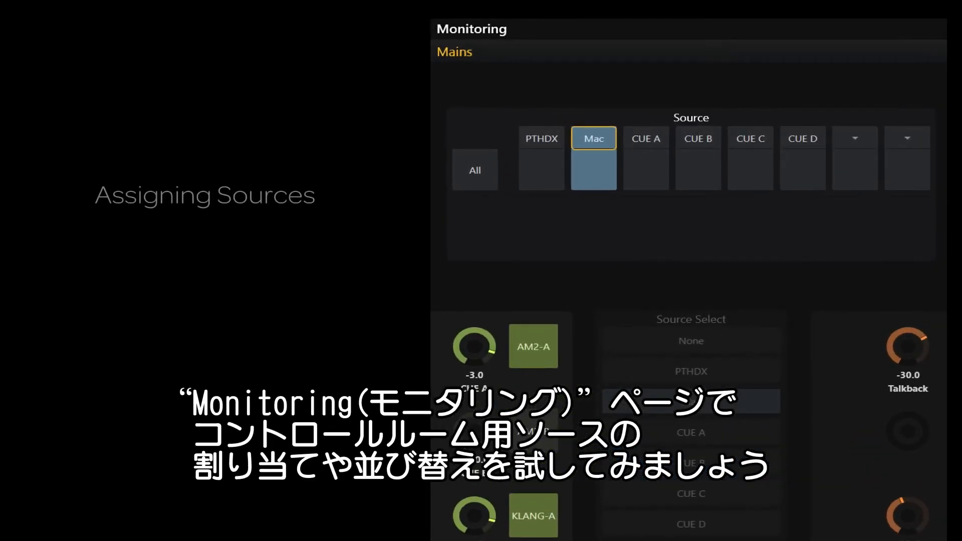
# - Reassign the first two Mains source lanes to CUE B and CUE C
pyautogui.click(540, 138)
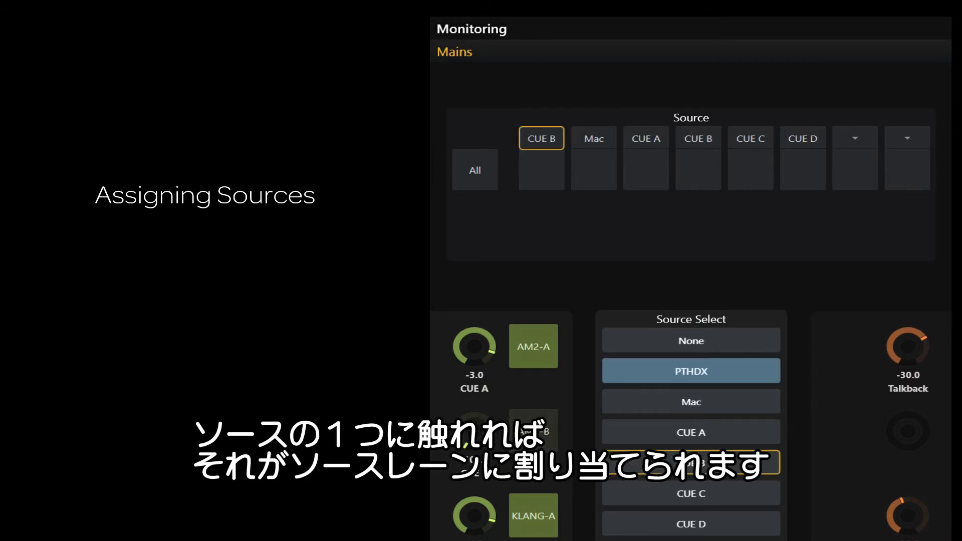
pyautogui.click(593, 138)
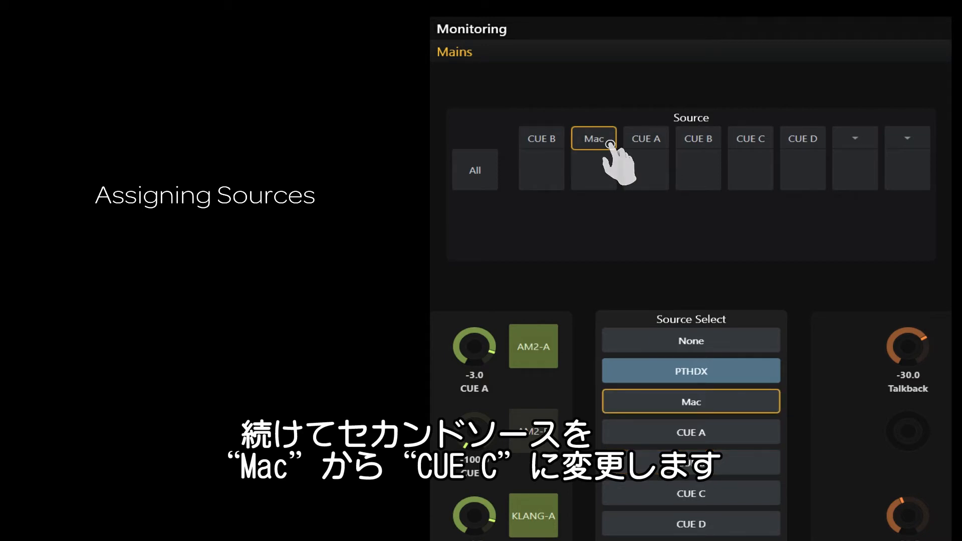
pyautogui.click(691, 493)
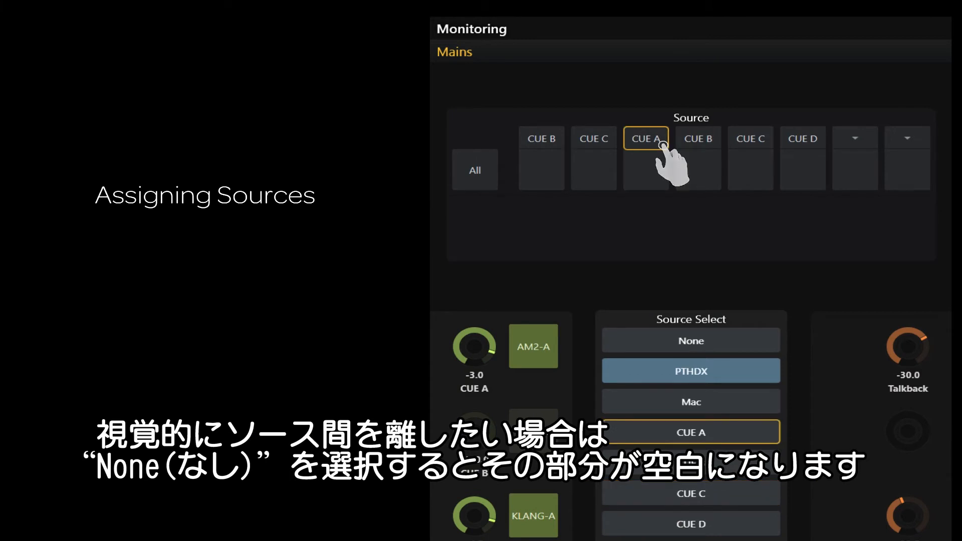
# - Leave the third lane blank and assign PTHDX to the fourth lane
pyautogui.click(691, 341)
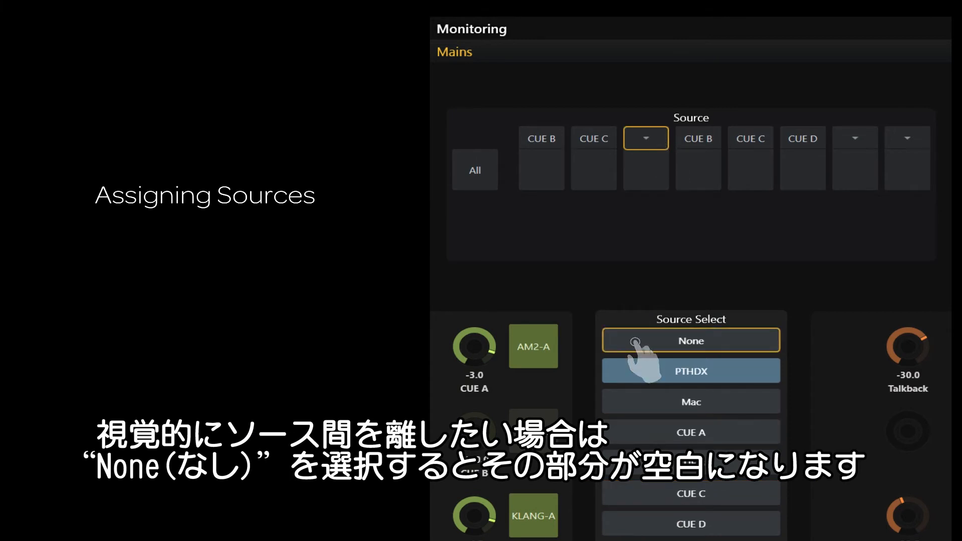
pyautogui.click(698, 138)
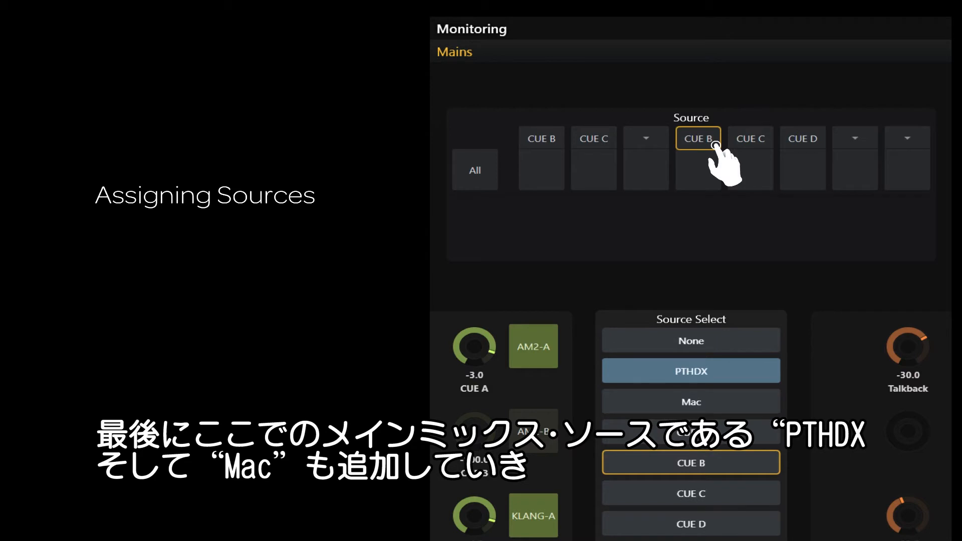
pyautogui.click(691, 371)
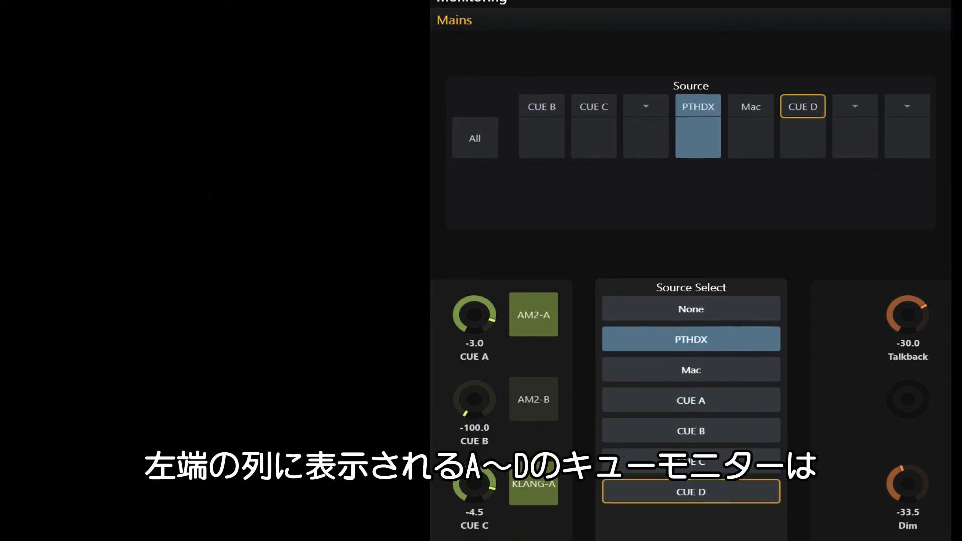
# - Feed CUE A from the PT: CUE A mix, then from the PT: CUE C mix instead of PTHDX
pyautogui.scroll(-3)
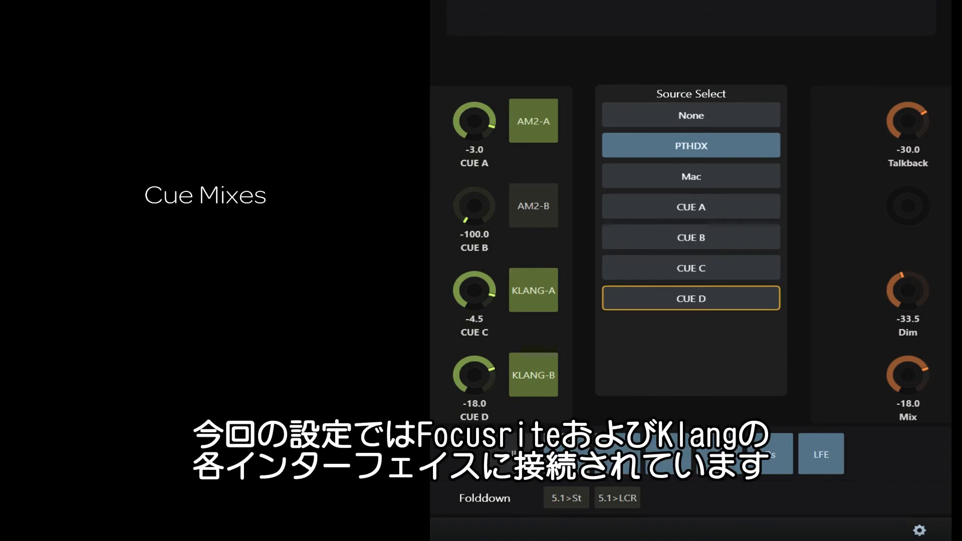
pyautogui.click(532, 120)
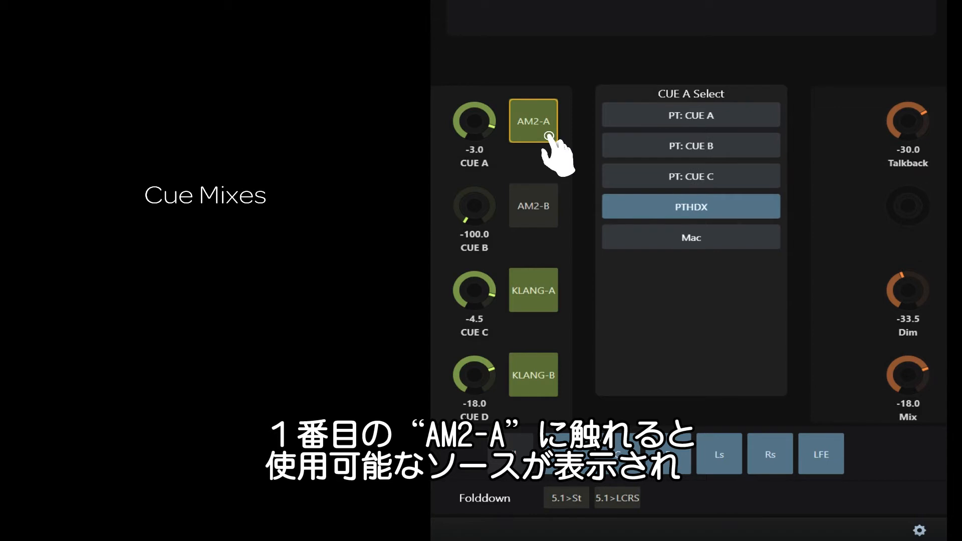
pyautogui.click(546, 132)
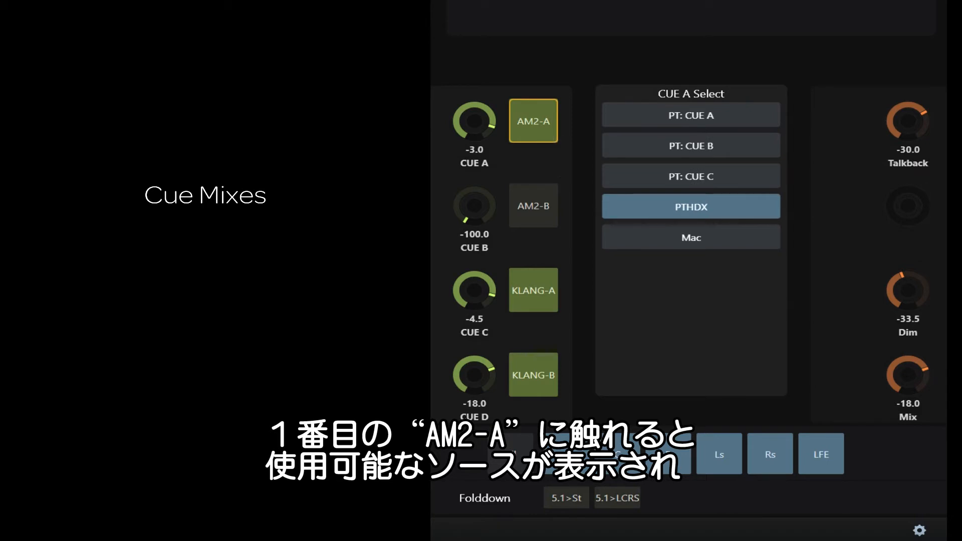
pyautogui.click(691, 114)
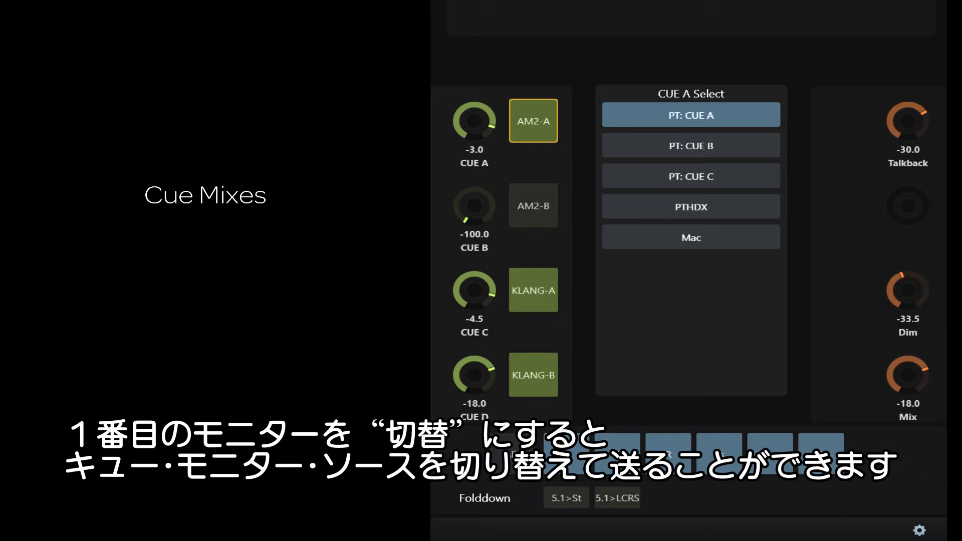
pyautogui.click(691, 176)
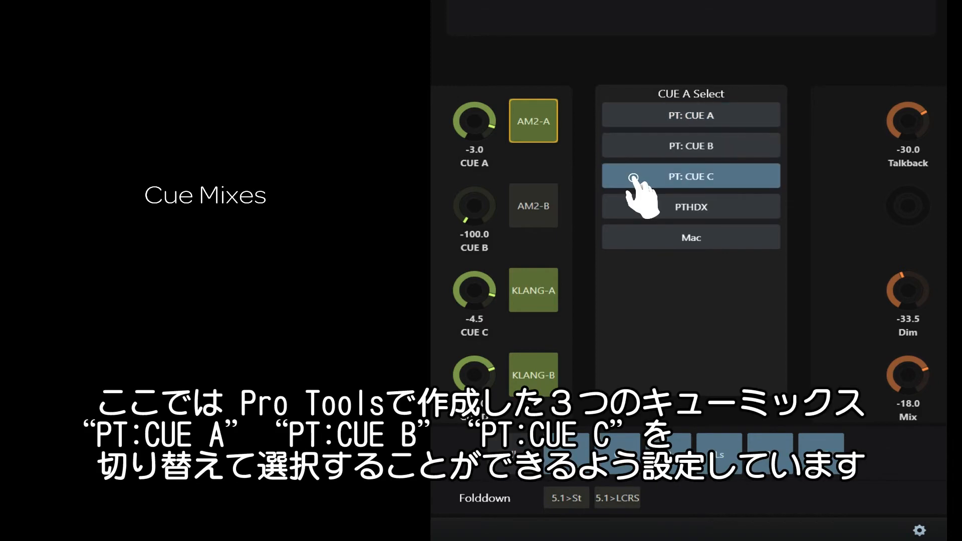
pyautogui.click(689, 176)
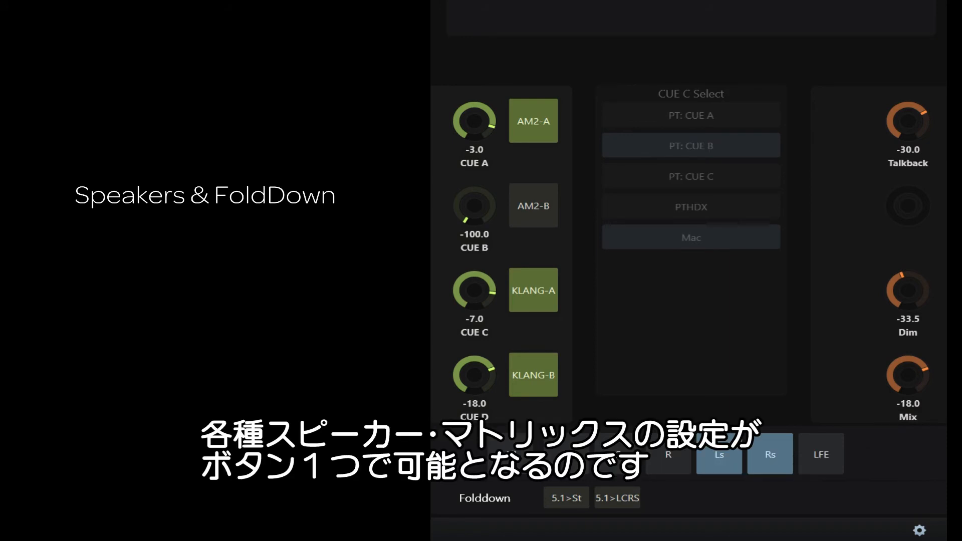
# - Fold the 5.1 monitoring down to stereo, then to LCRS
pyautogui.click(566, 498)
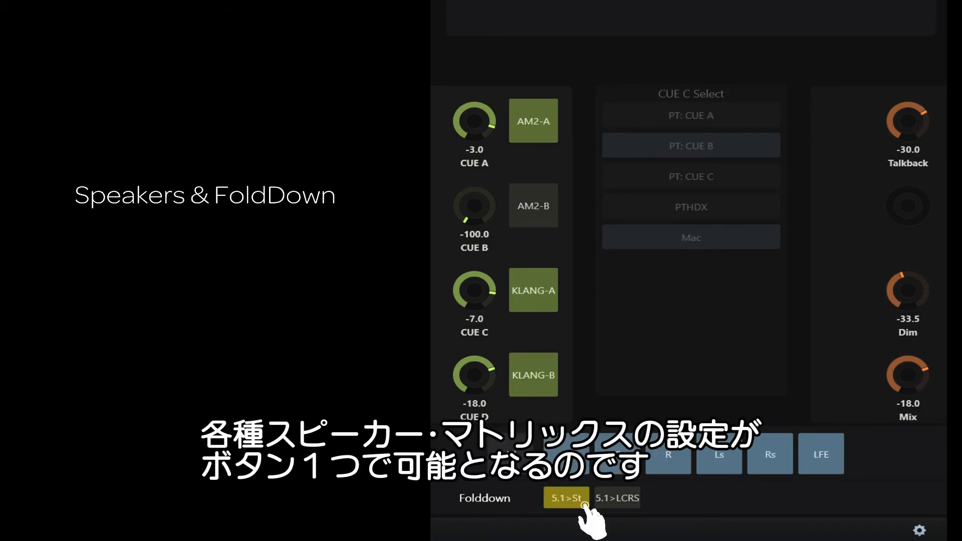
pyautogui.click(616, 498)
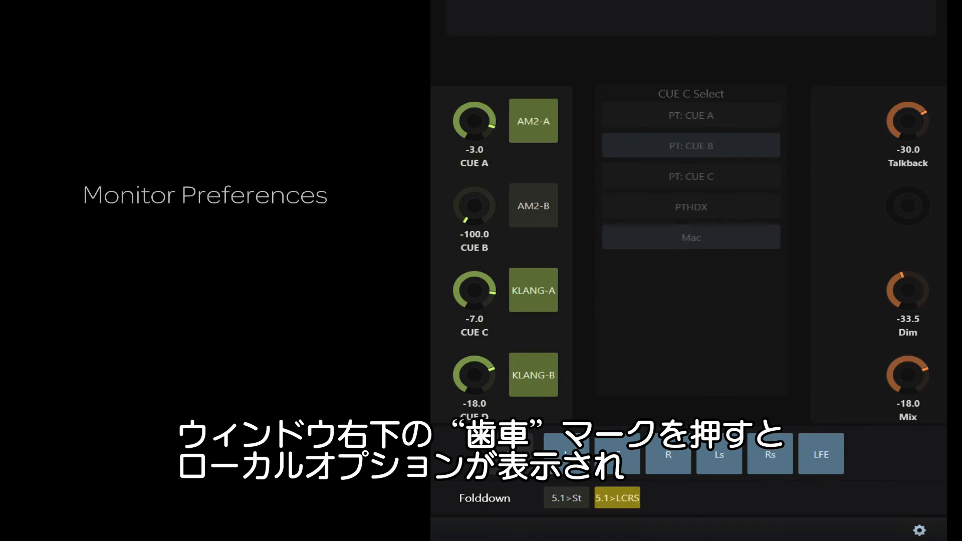
# - Bring up the local monitoring preferences from the gear icon
pyautogui.click(919, 530)
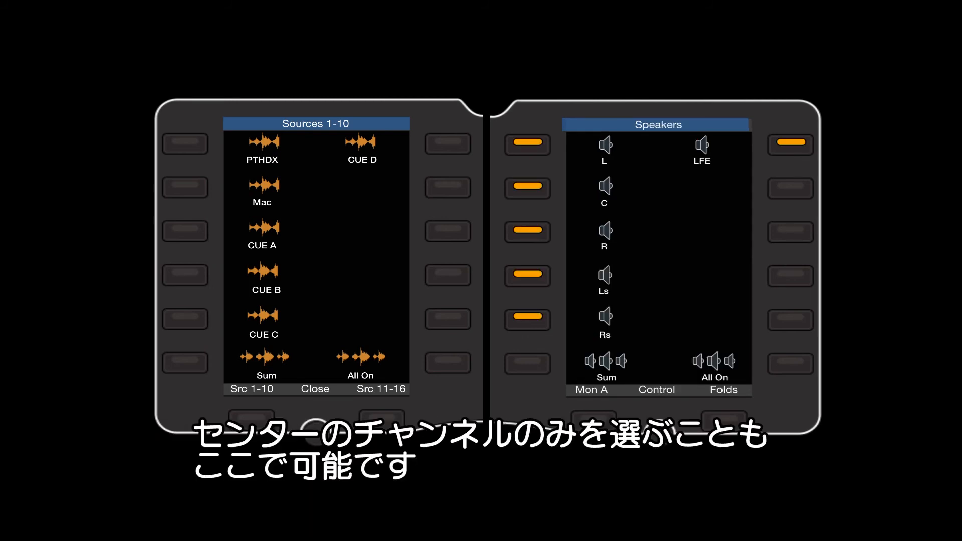
# - Solo the centre speaker on the Speakers soft-key page, muting L, R, Ls, Rs and LFE
pyautogui.click(527, 189)
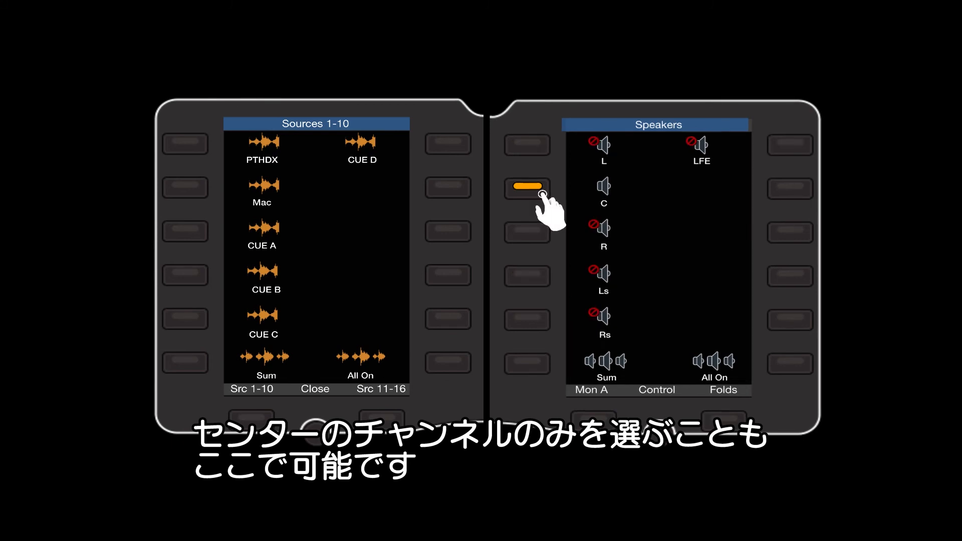